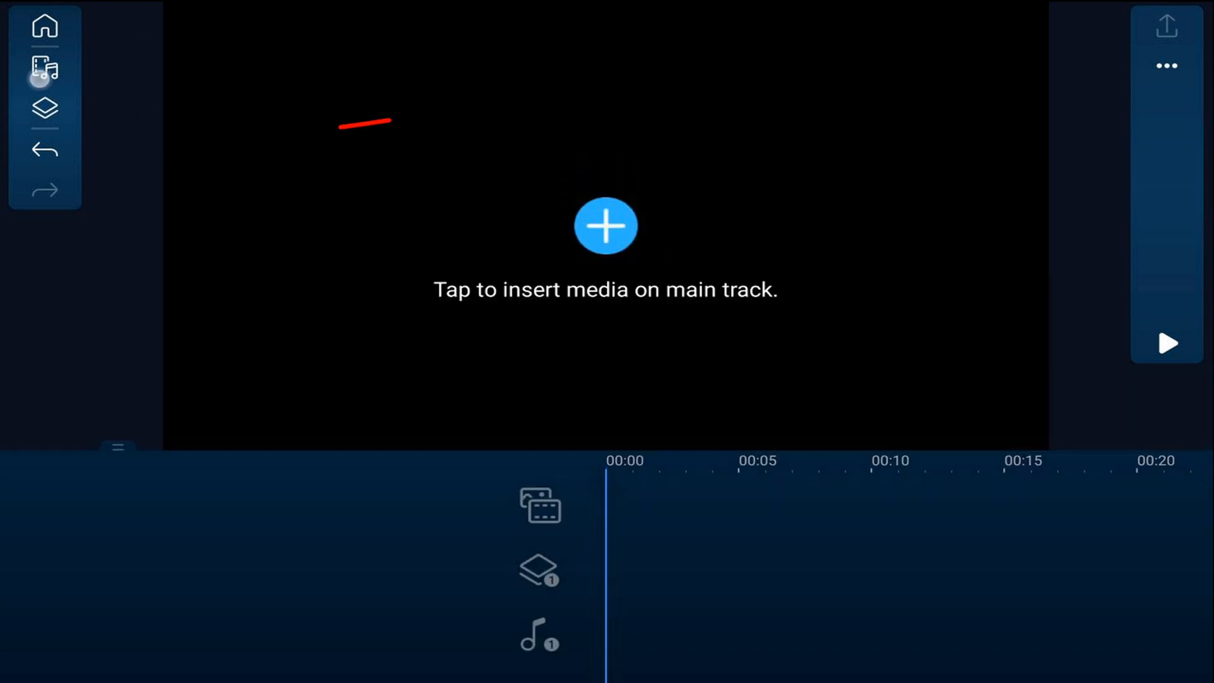
- Add a black colour board from Photo > Color Board to the main track
left_click(605, 226)
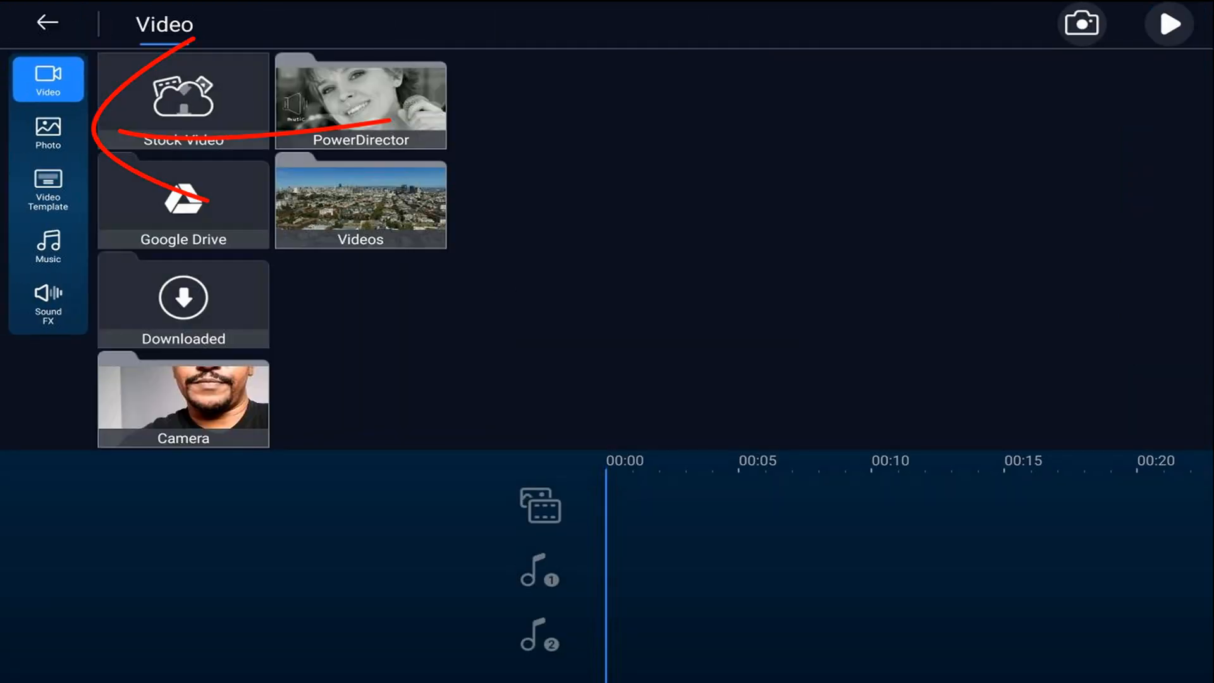
left_click(46, 132)
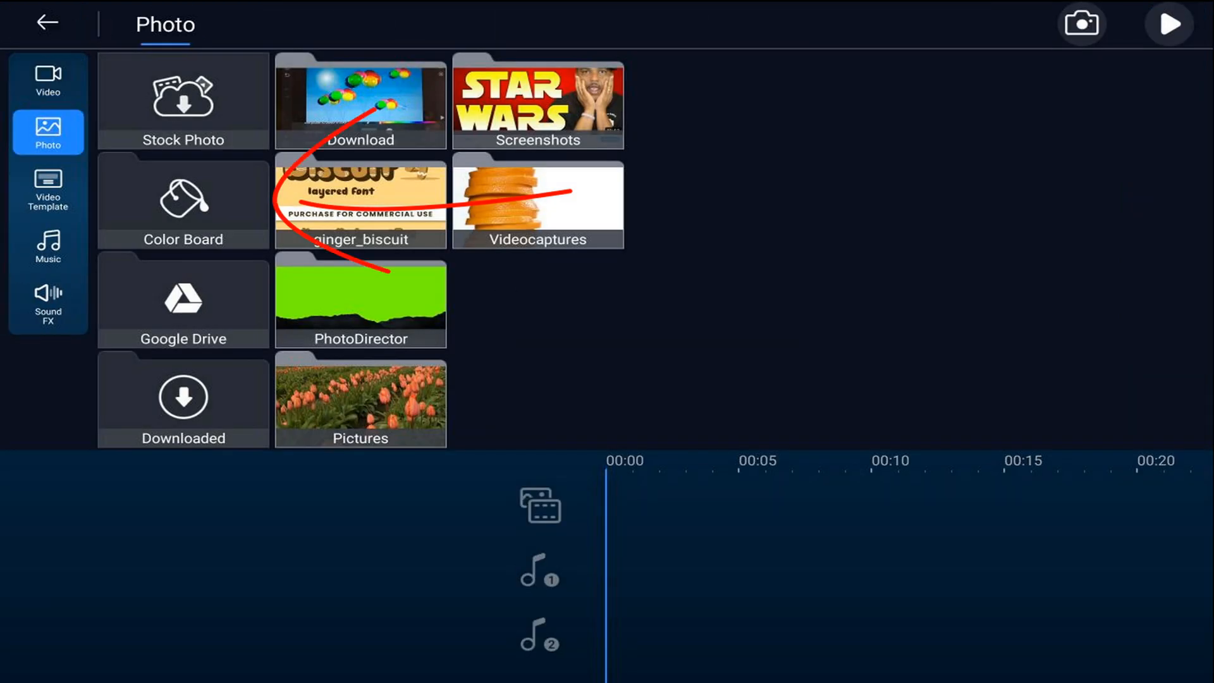
left_click(182, 200)
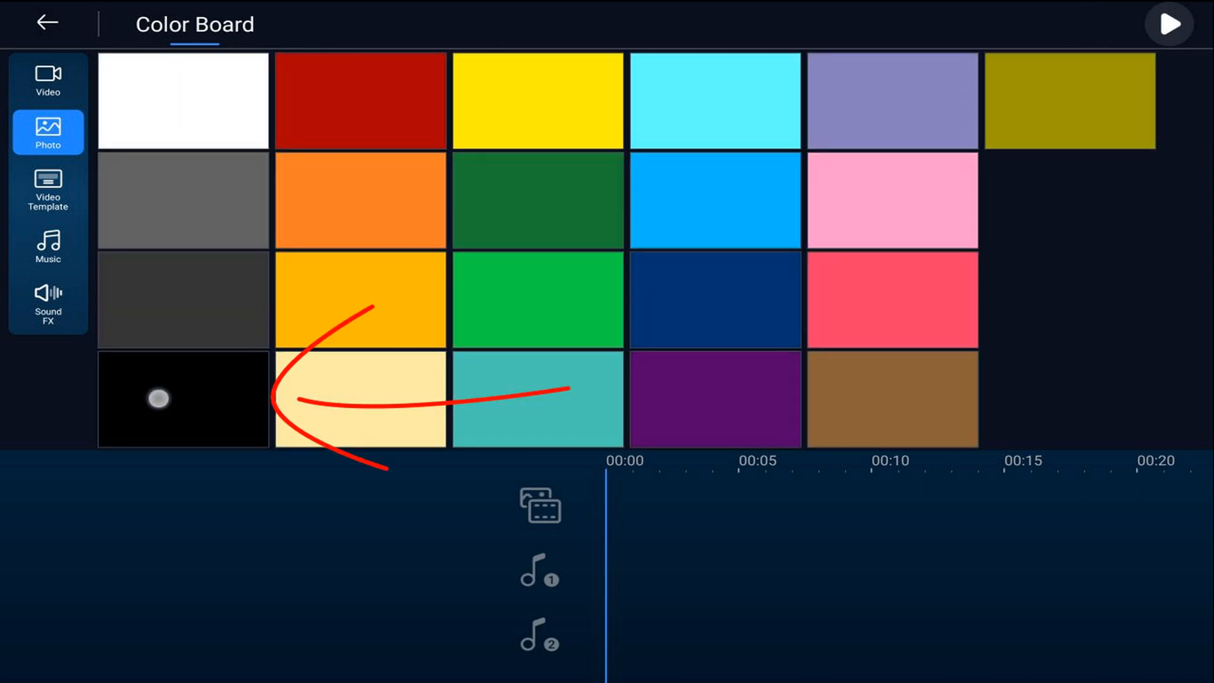
left_click(183, 398)
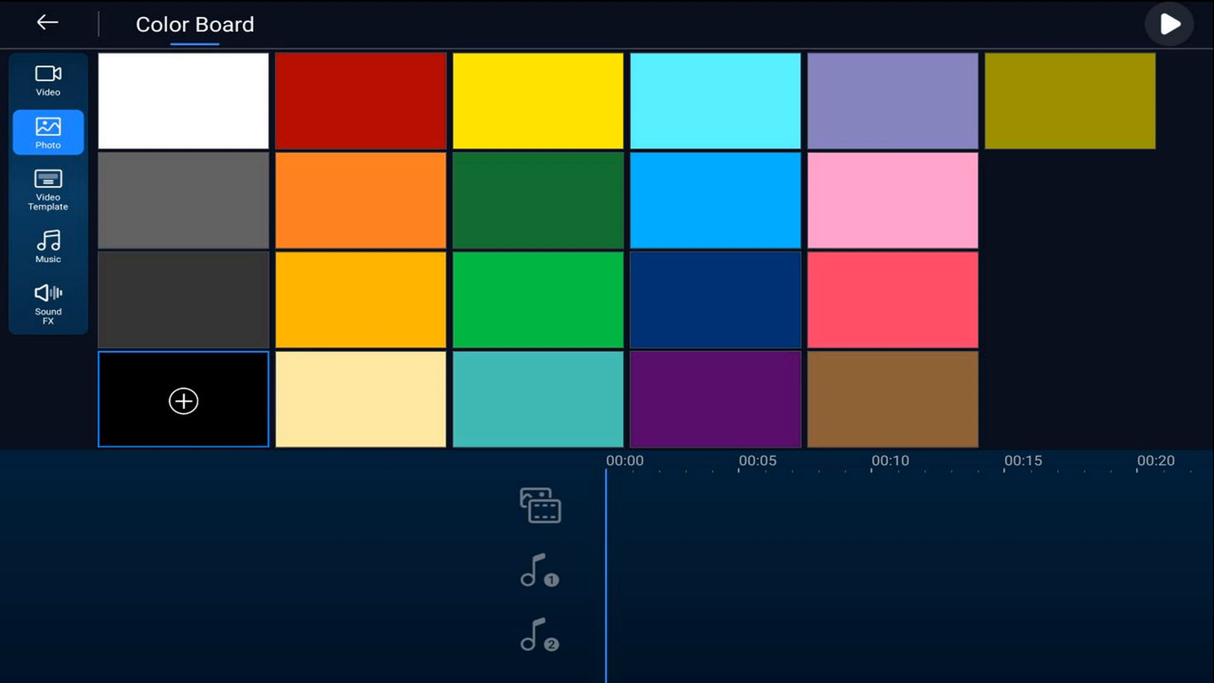
left_click(183, 401)
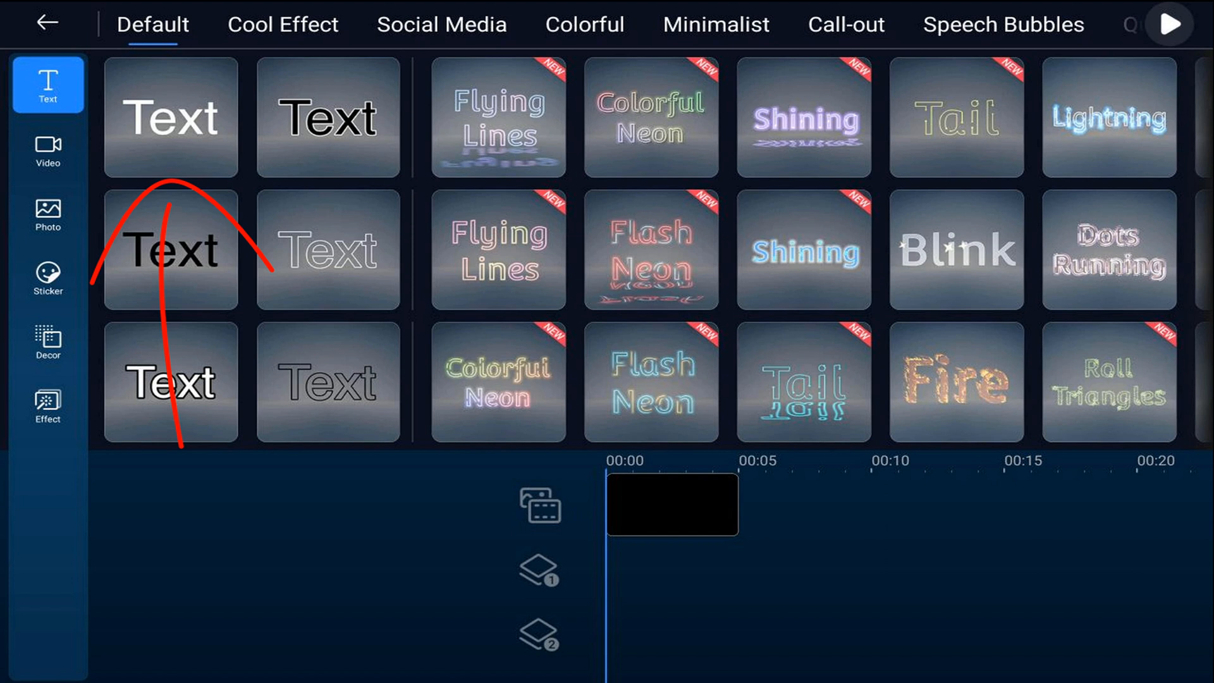
- Add the Default plain text title over the black board and begin editing it to read SHINING
left_click(170, 117)
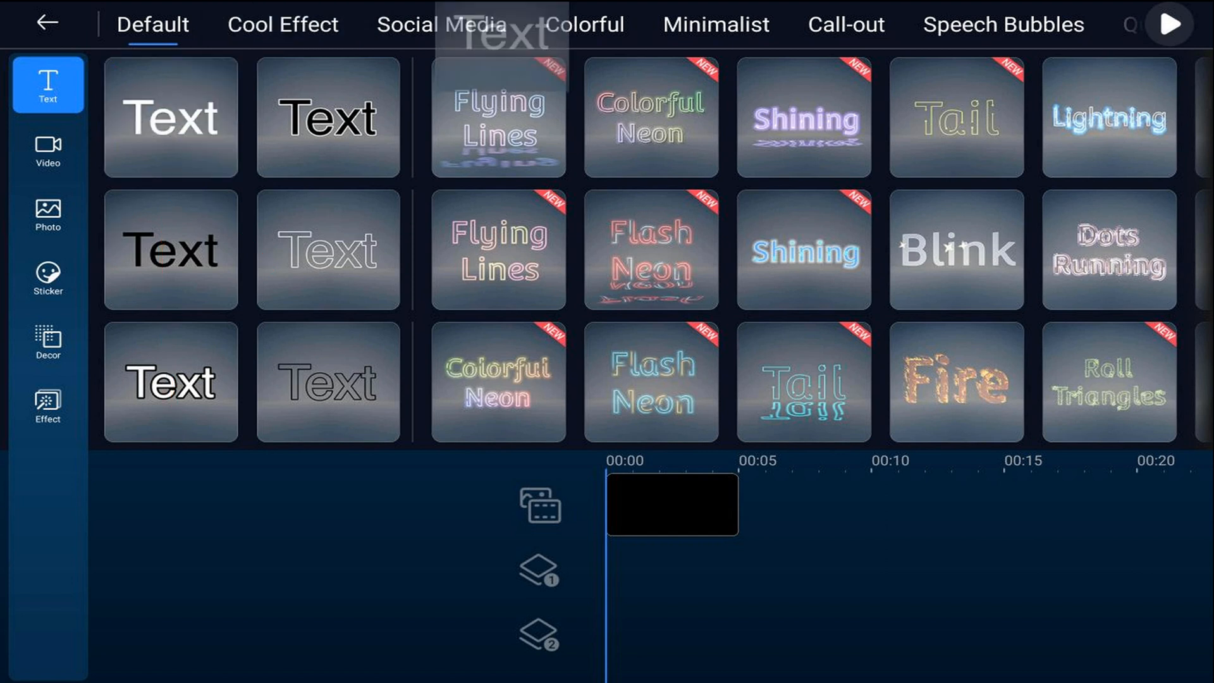
left_click(170, 116)
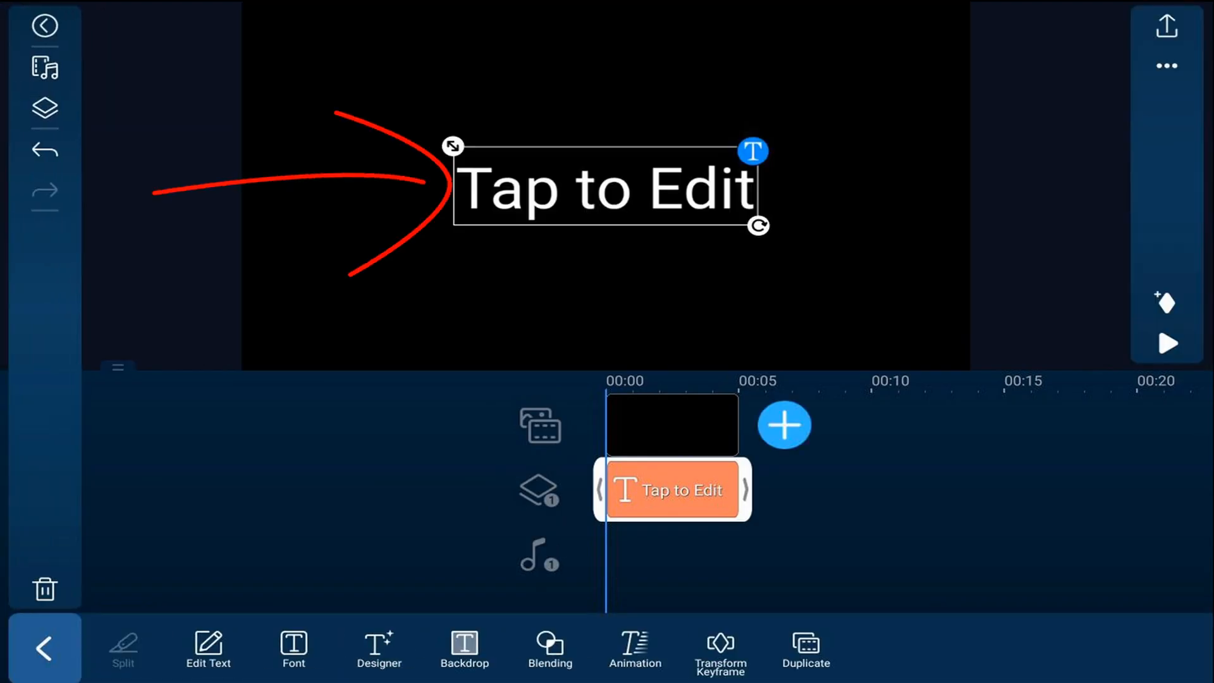
left_click(208, 649)
type("SHINING")
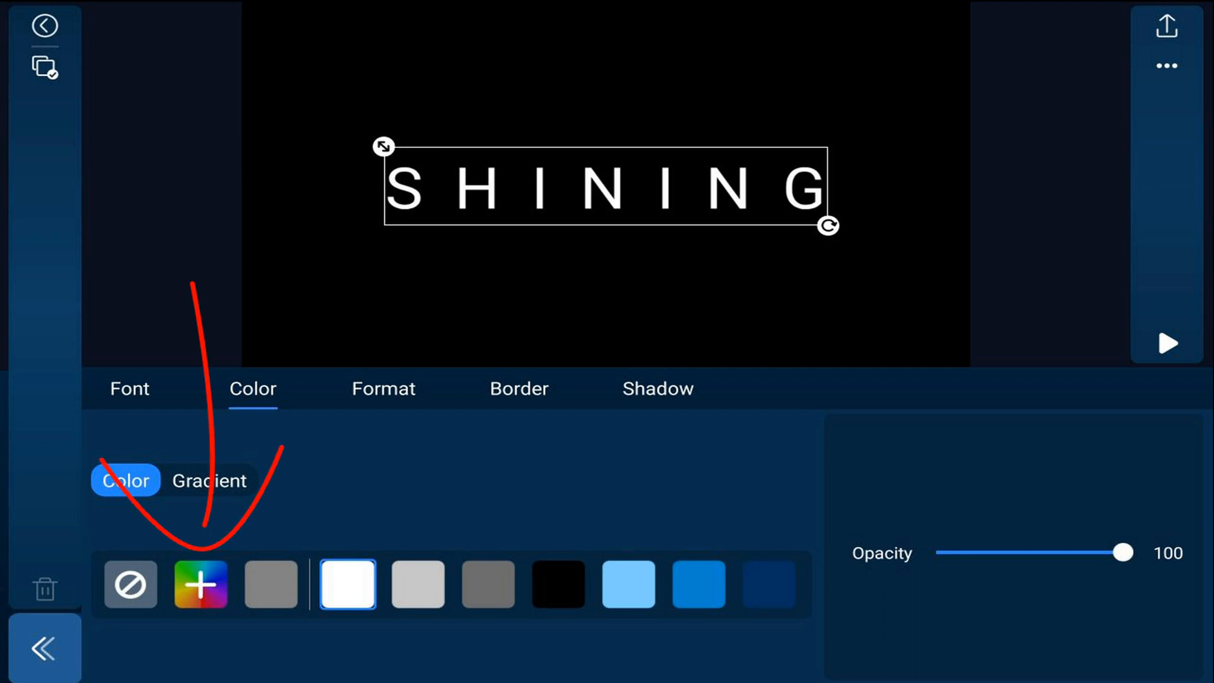
- Give the SHINING title a custom colour by entering a new red channel value
left_click(199, 584)
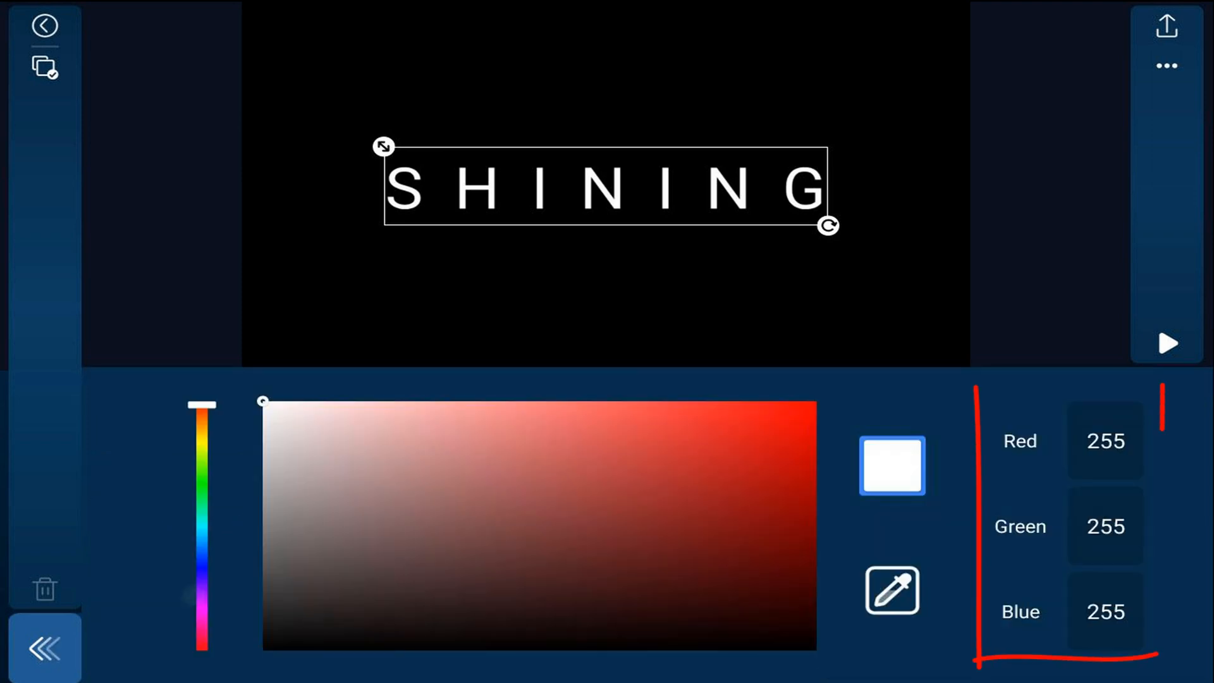
left_click(1105, 440)
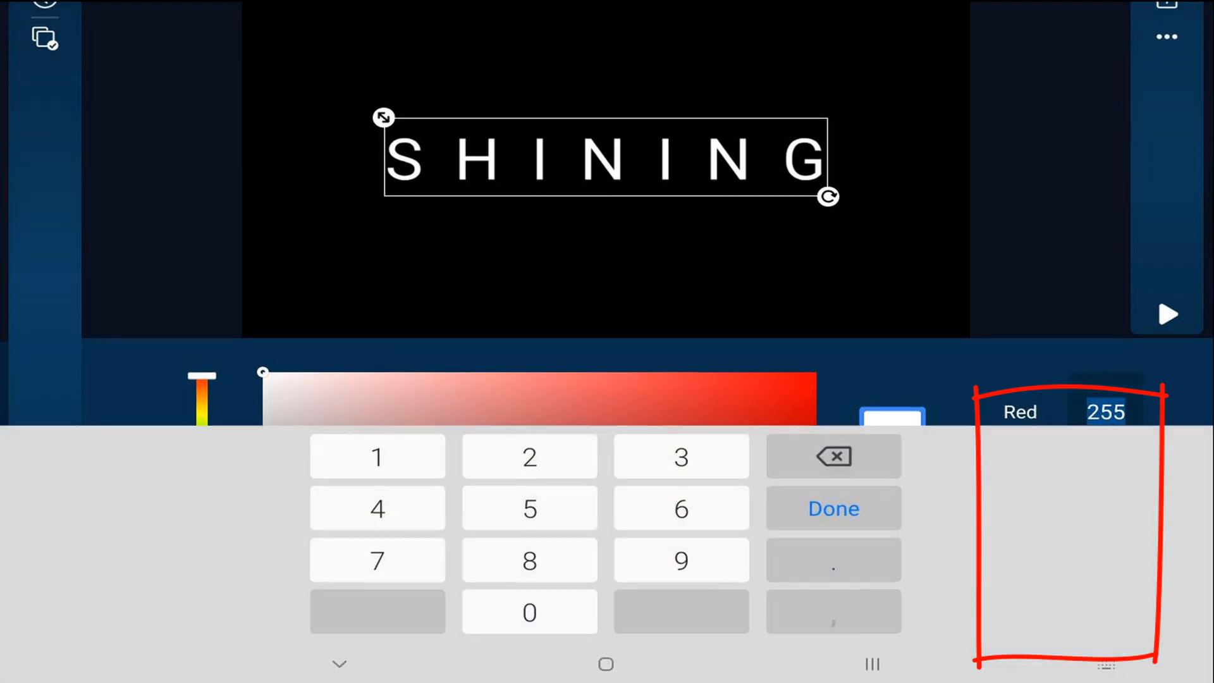
left_click(833, 508)
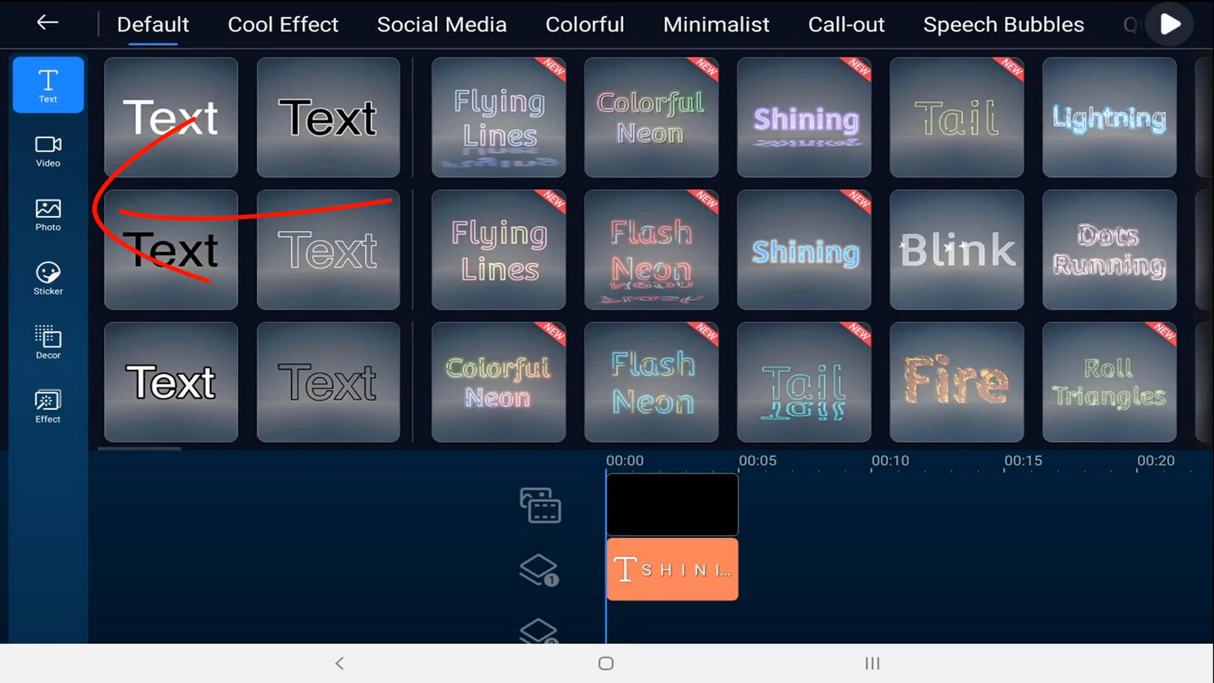
- Add a white colour board as a second overlay covering the preview
left_click(46, 212)
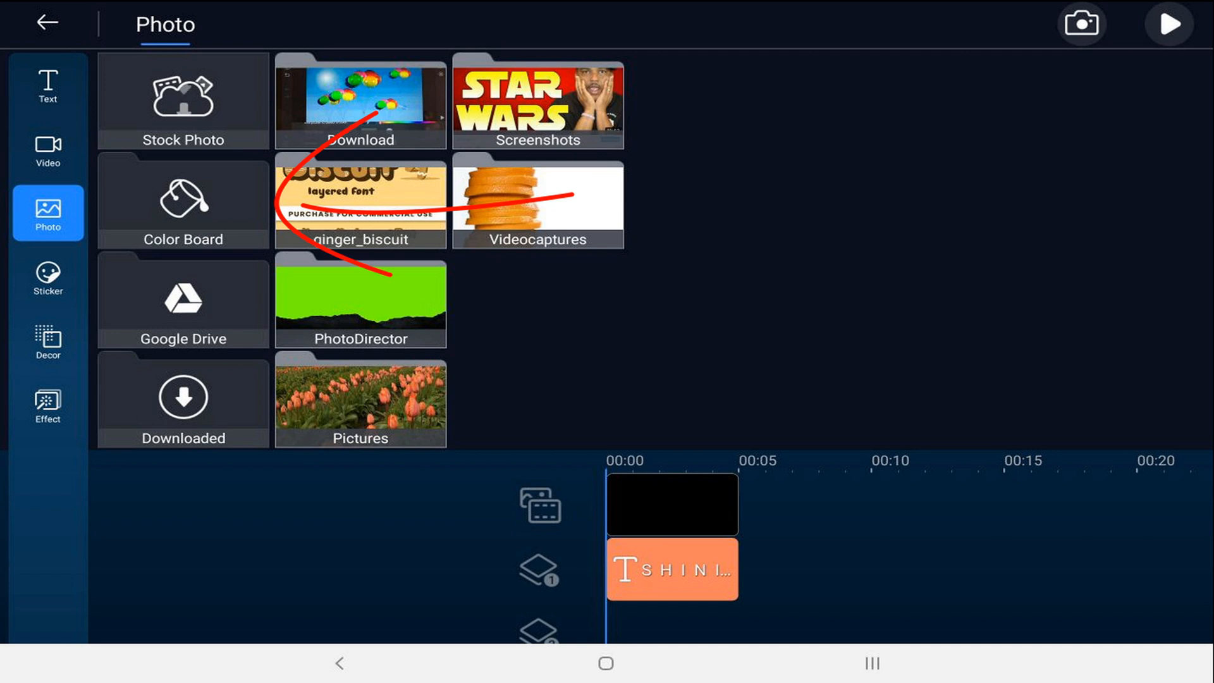
left_click(182, 200)
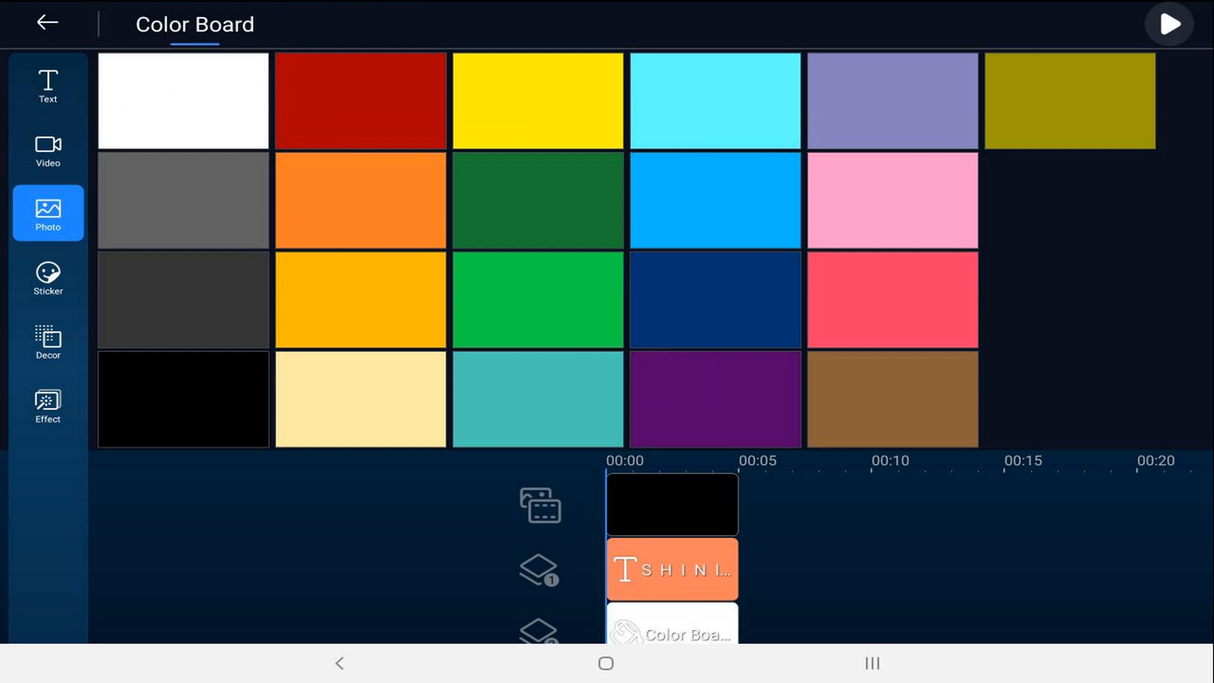
left_click(182, 100)
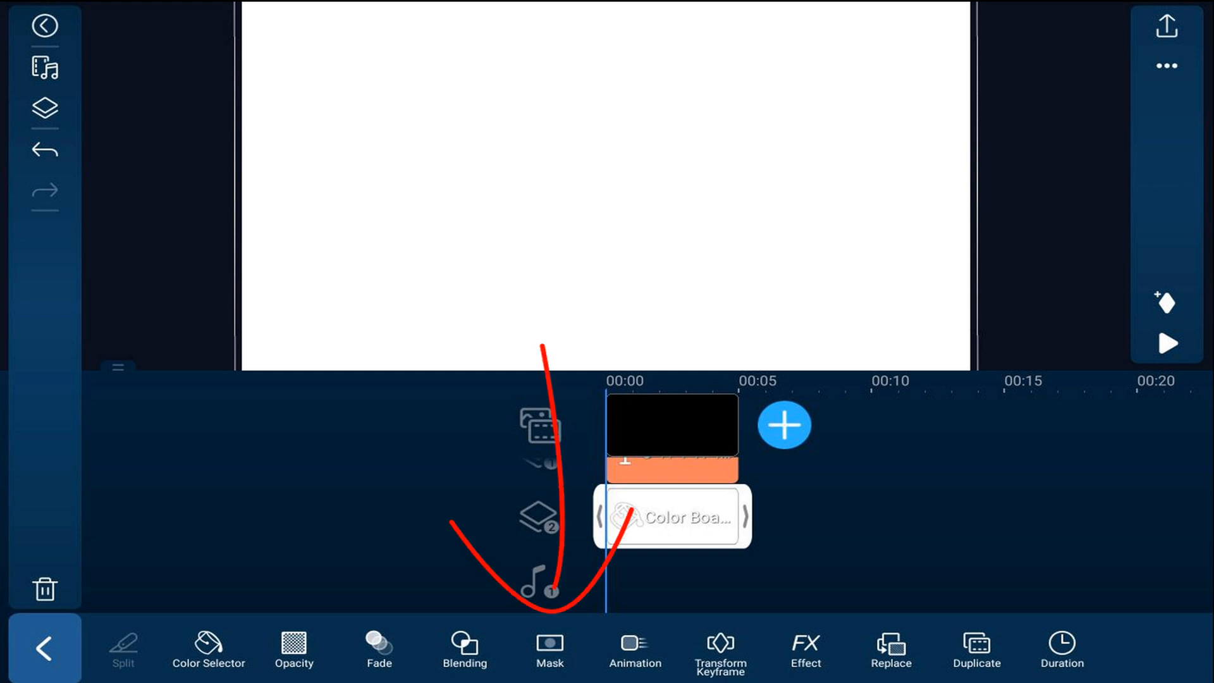
- Mask the white board with a rectangle shaped into a tall thin bar left of SHINING
left_click(547, 648)
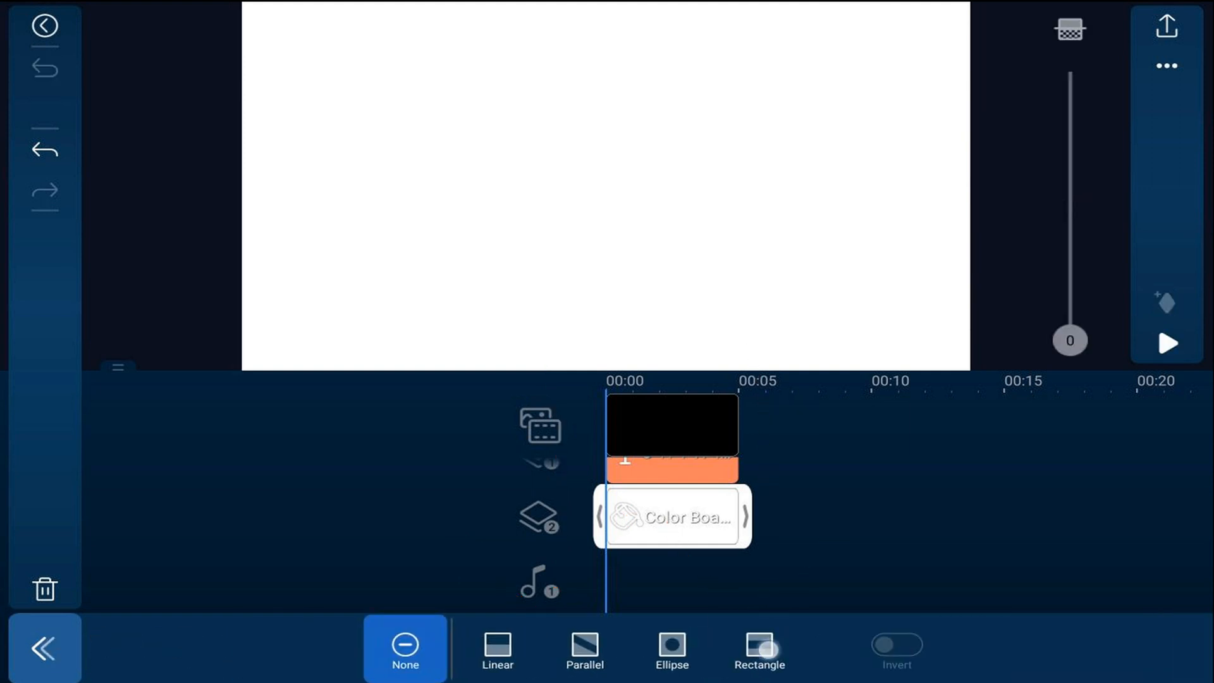
left_click(757, 647)
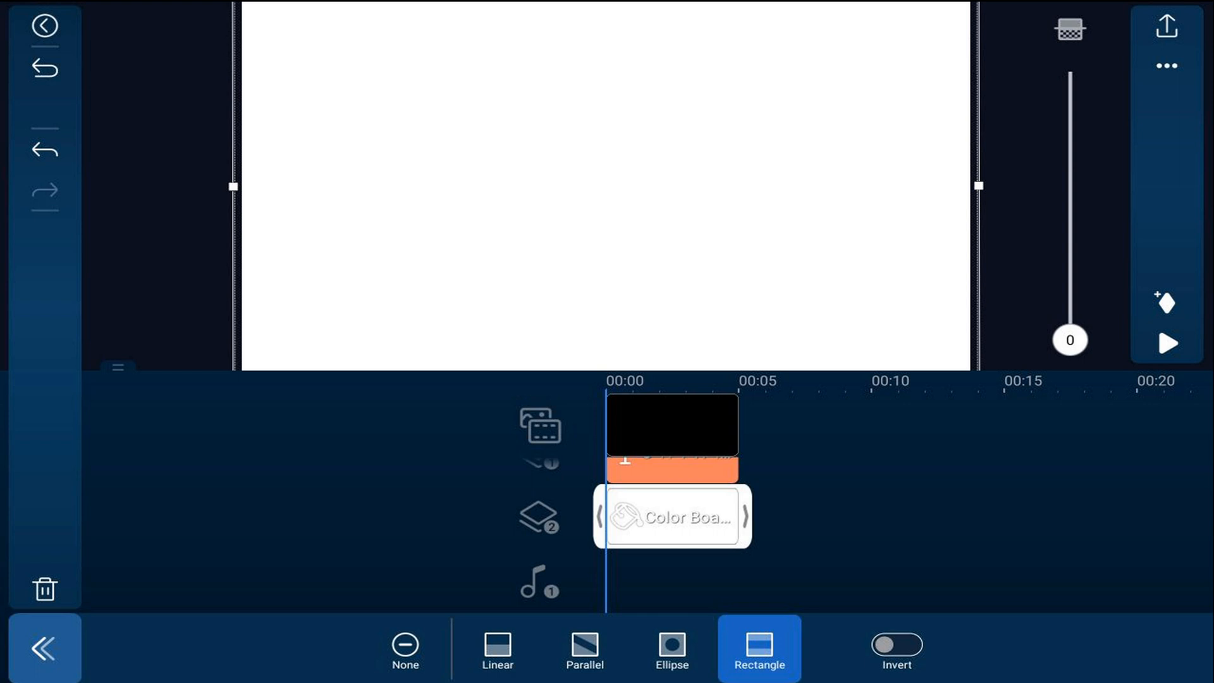
left_click(758, 647)
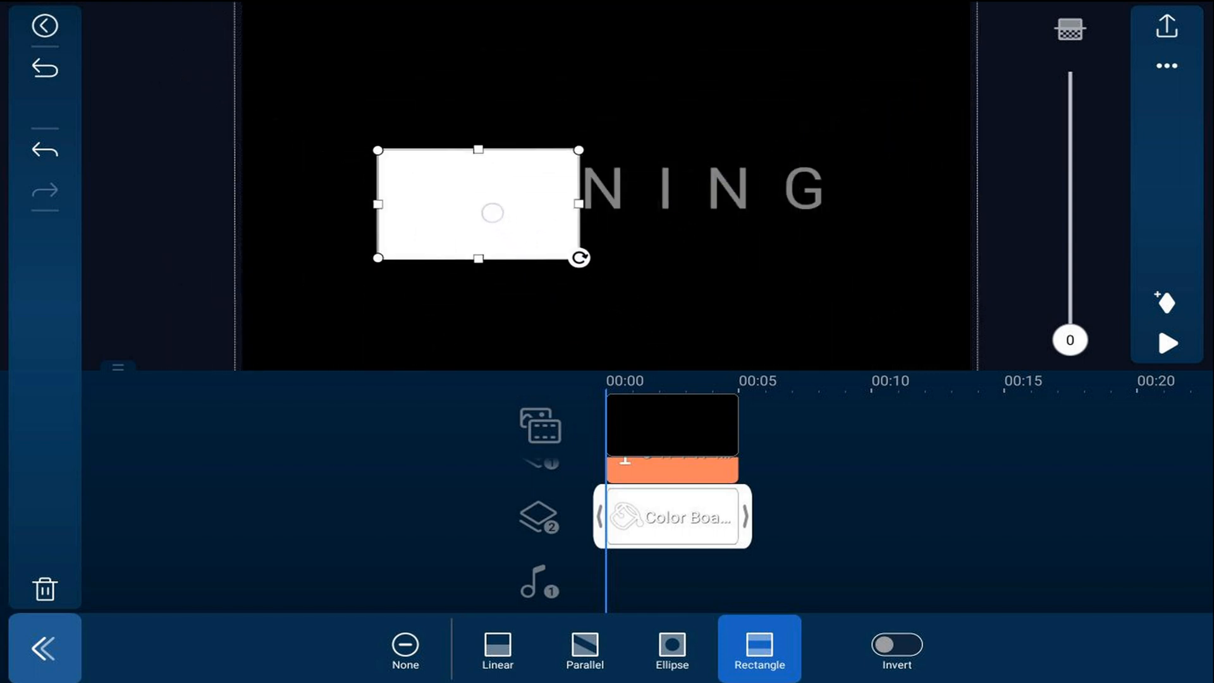
left_click_drag(478, 203, 315, 189)
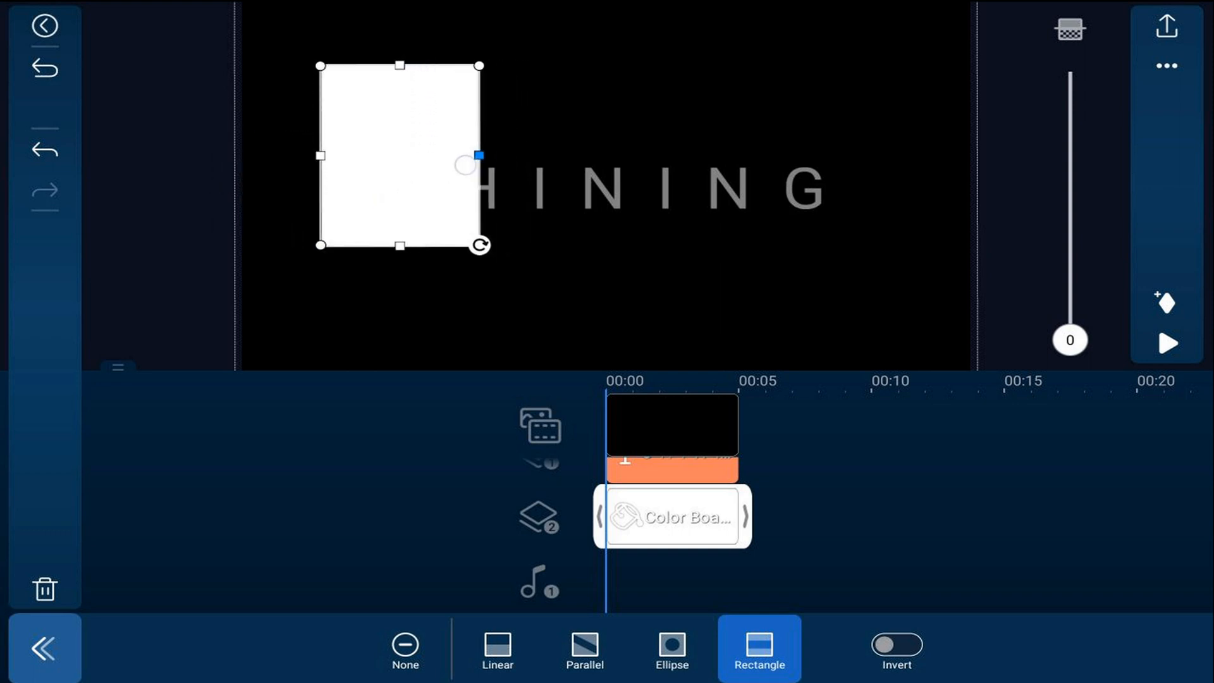
left_click_drag(478, 154, 334, 154)
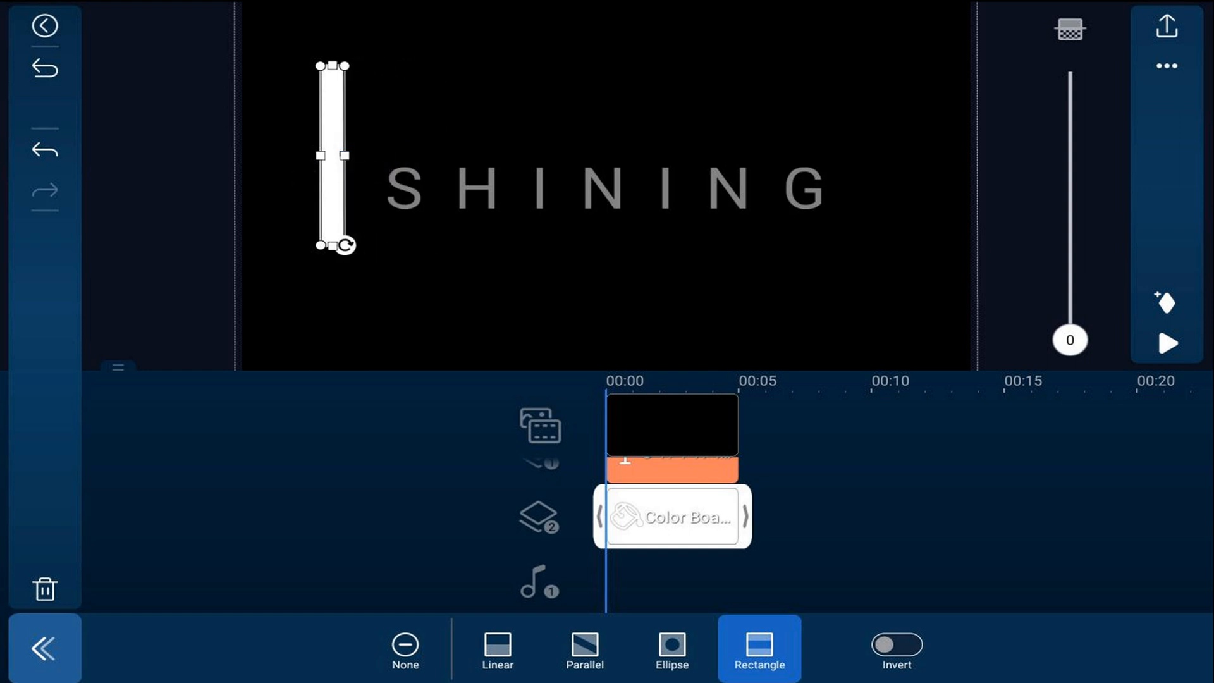
left_click_drag(332, 154, 351, 193)
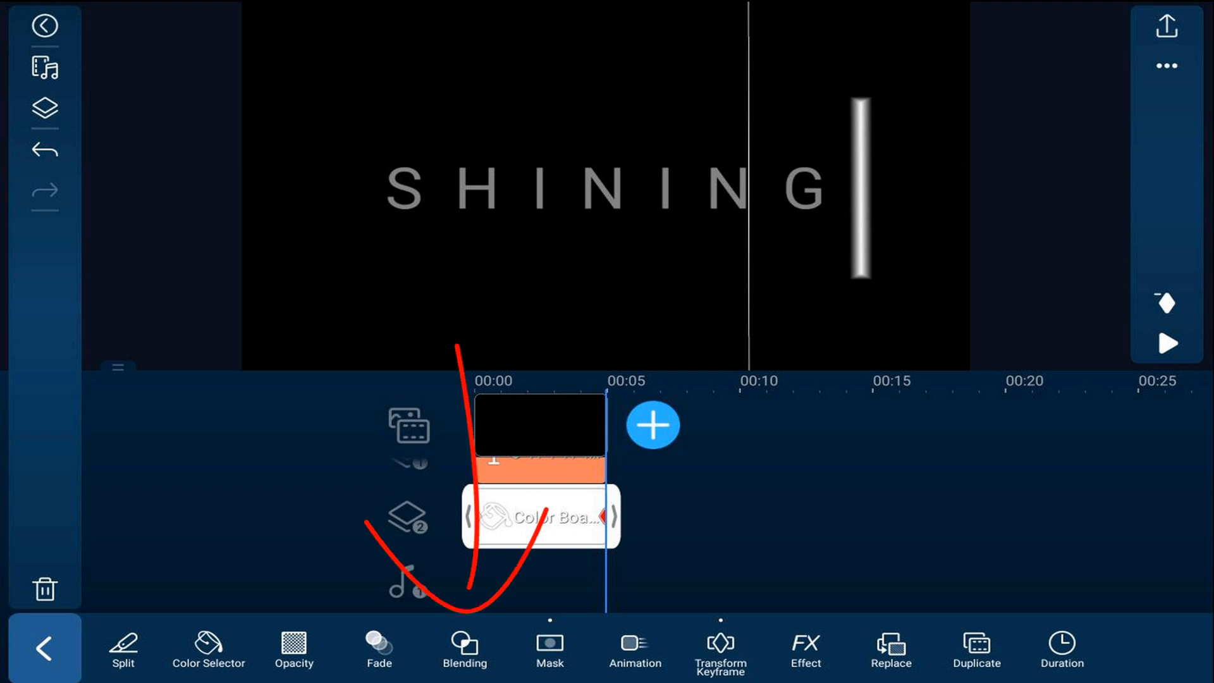
- Blend the white bar in Overlay mode and play back the shine effect
left_click(464, 648)
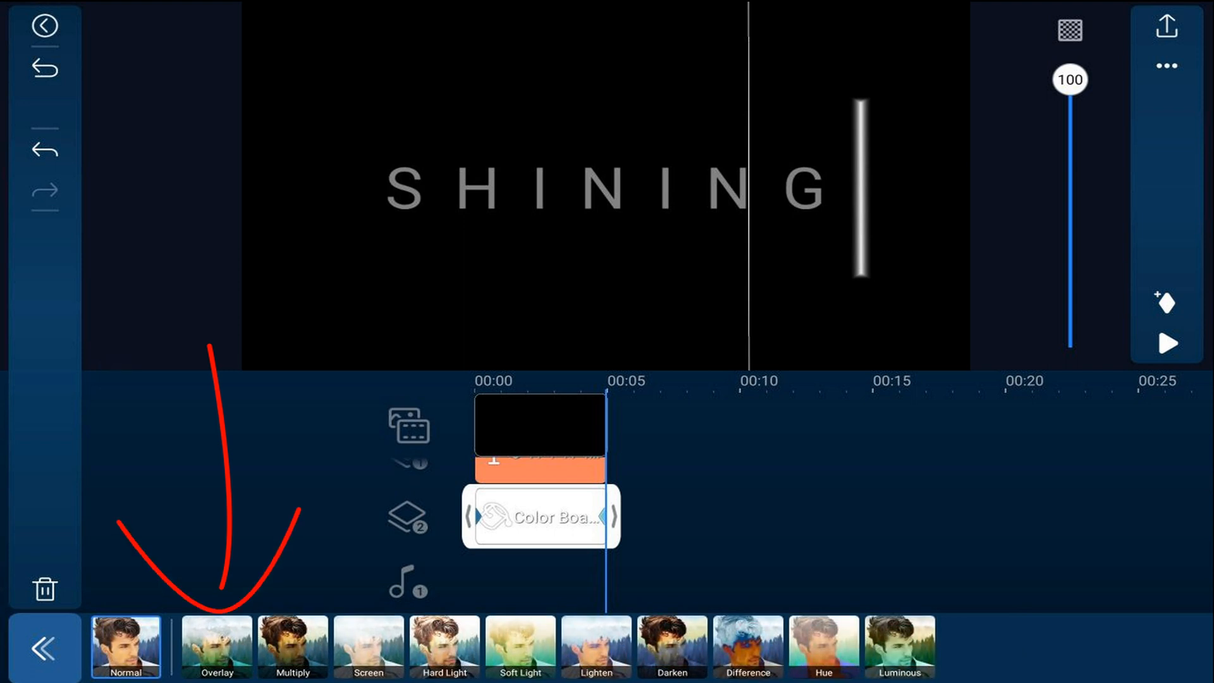
left_click(217, 646)
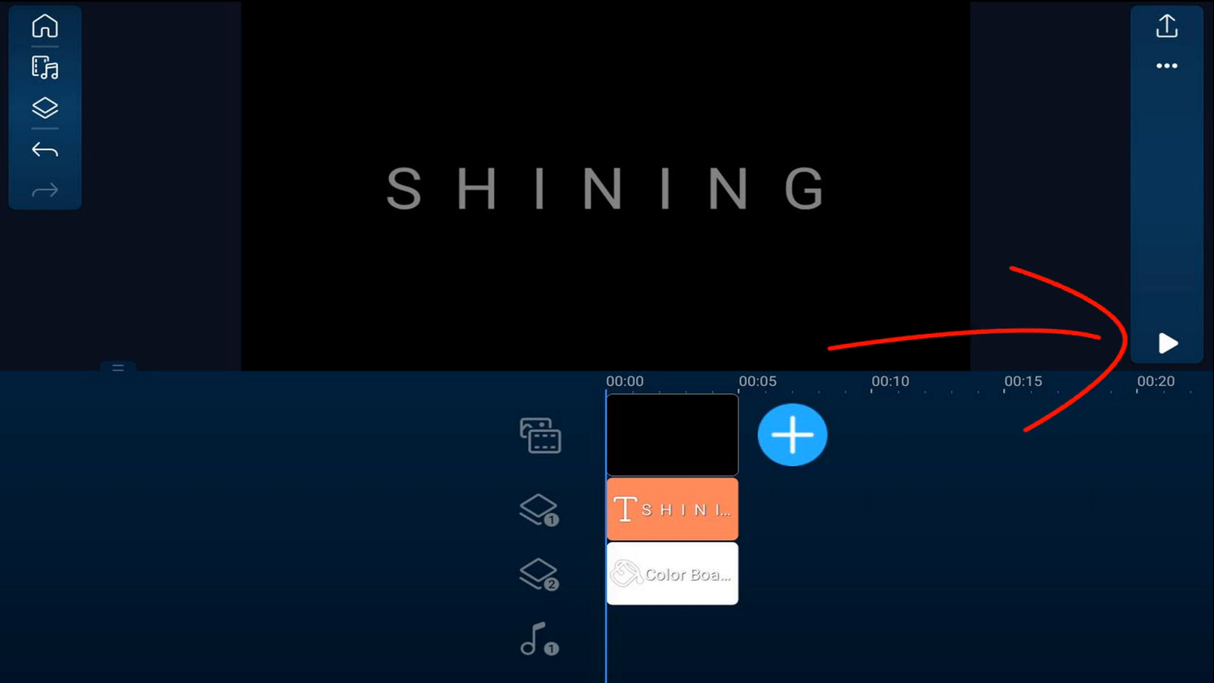
left_click(1167, 344)
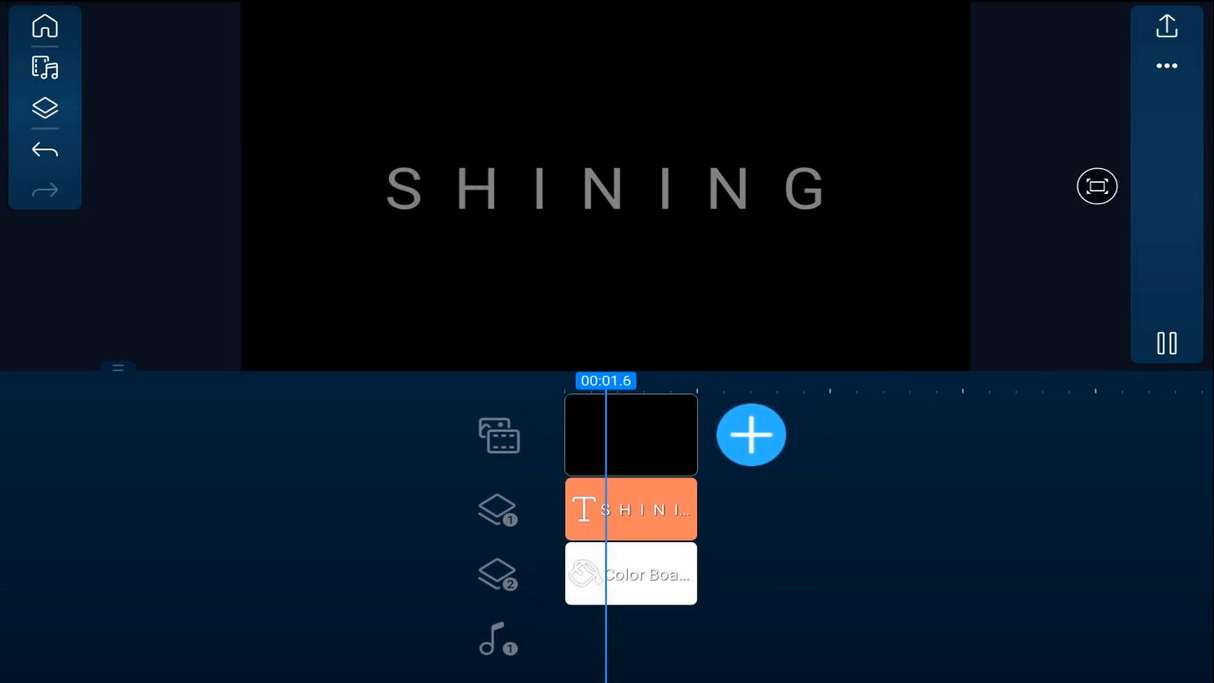